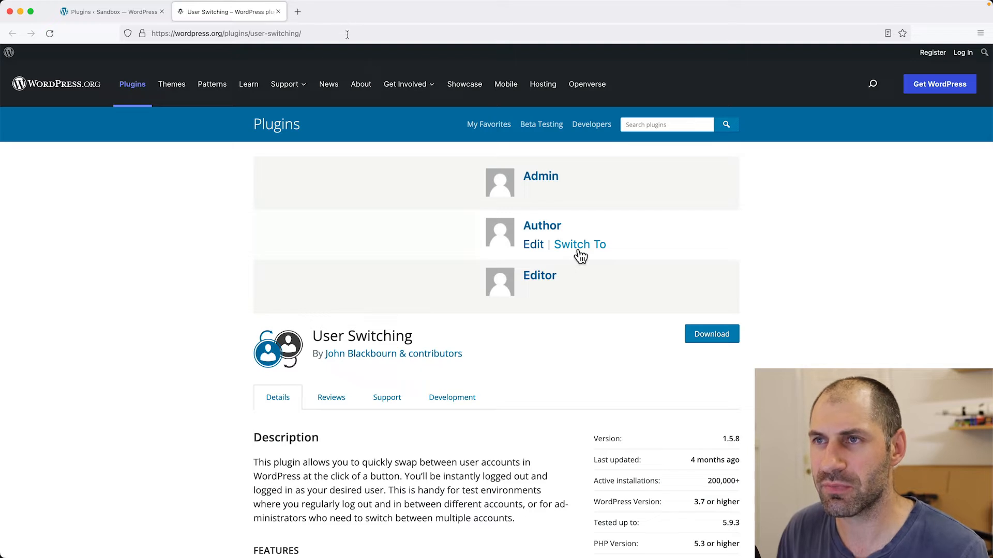
Step: Copy the User Switching plugin page URL from the WordPress.org address bar
{"action": "left_click", "coordinate": [225, 33]}
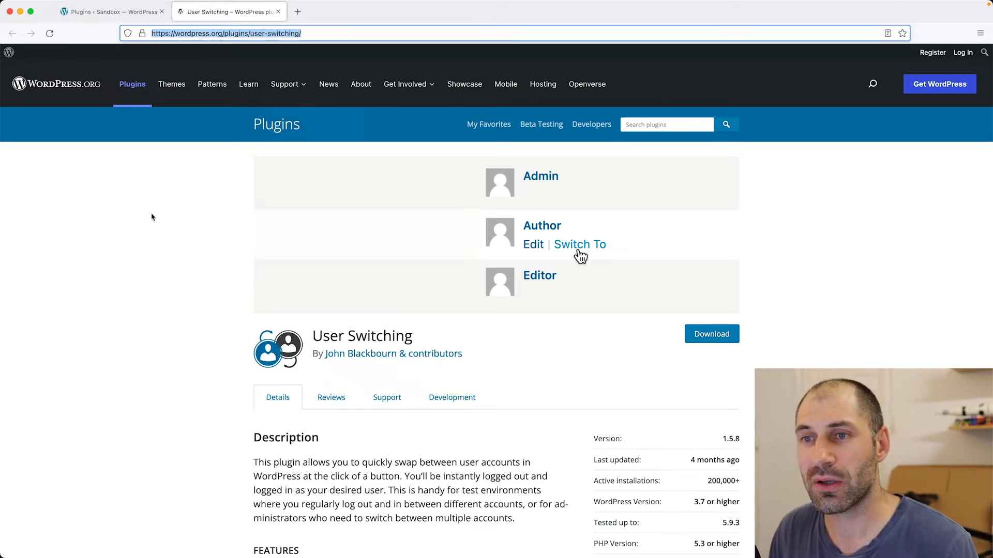
{"action": "left_click", "coordinate": [108, 12]}
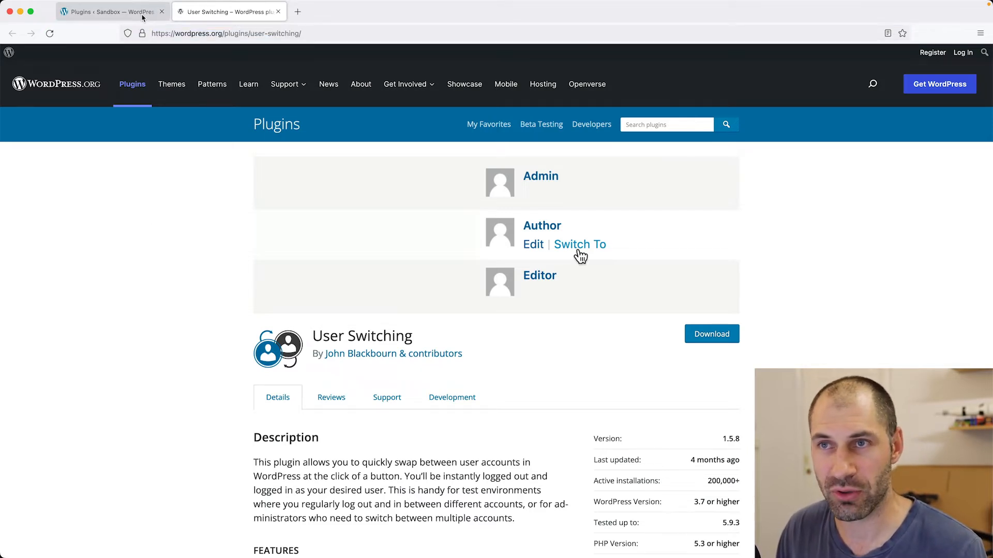
Step: Install and activate User Switching on the sandbox via Plugins > Add New search
{"action": "left_click", "coordinate": [111, 12]}
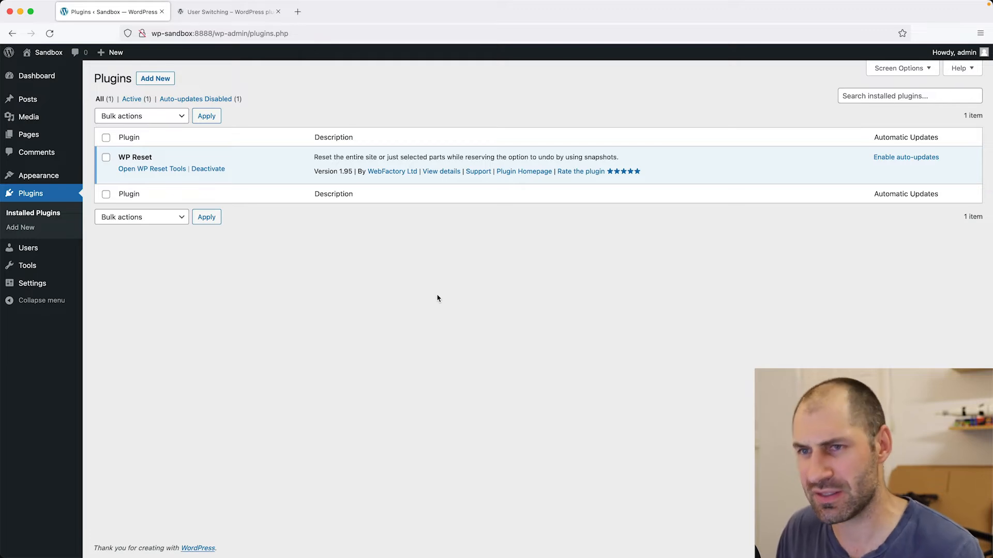
{"action": "mouse_move", "coordinate": [256, 99]}
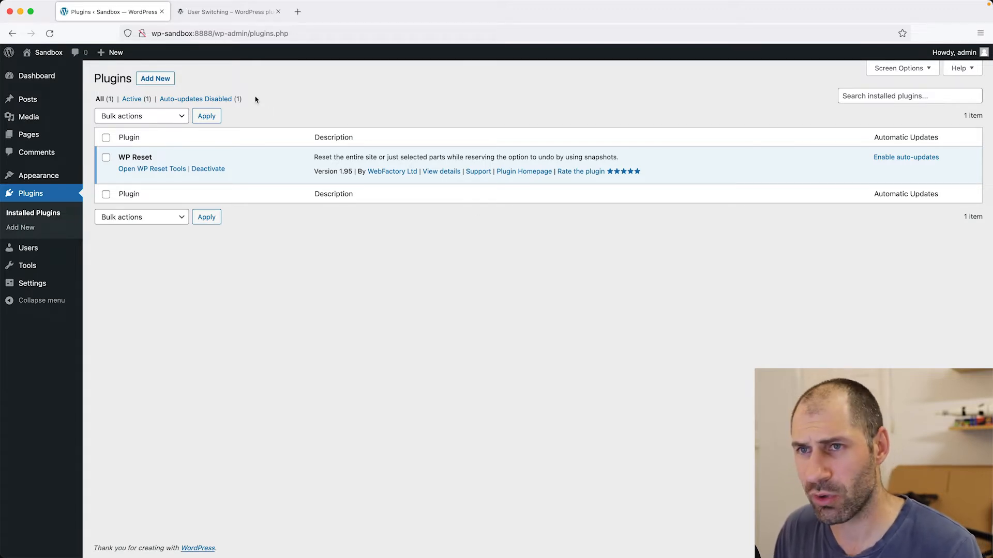
{"action": "left_click", "coordinate": [154, 78]}
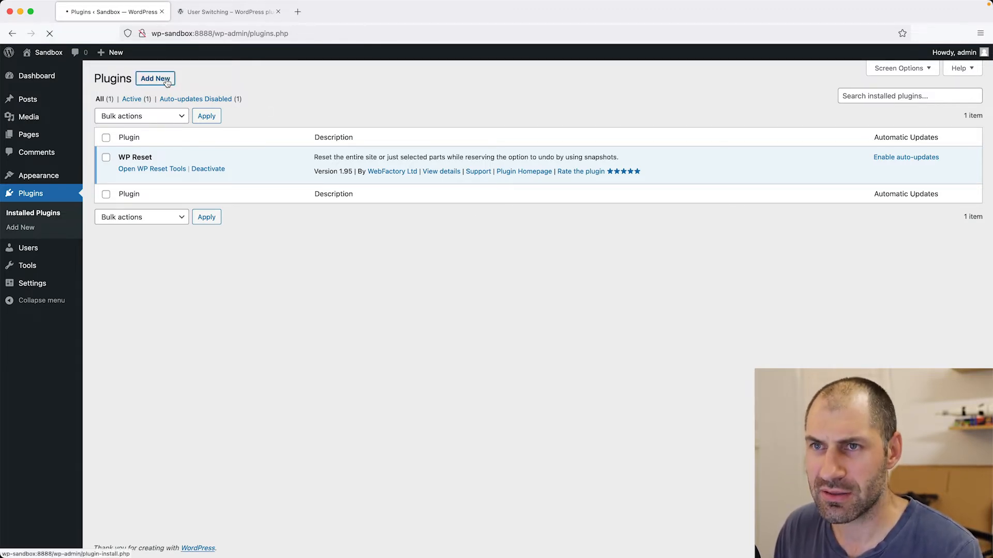
{"action": "left_click", "coordinate": [154, 78]}
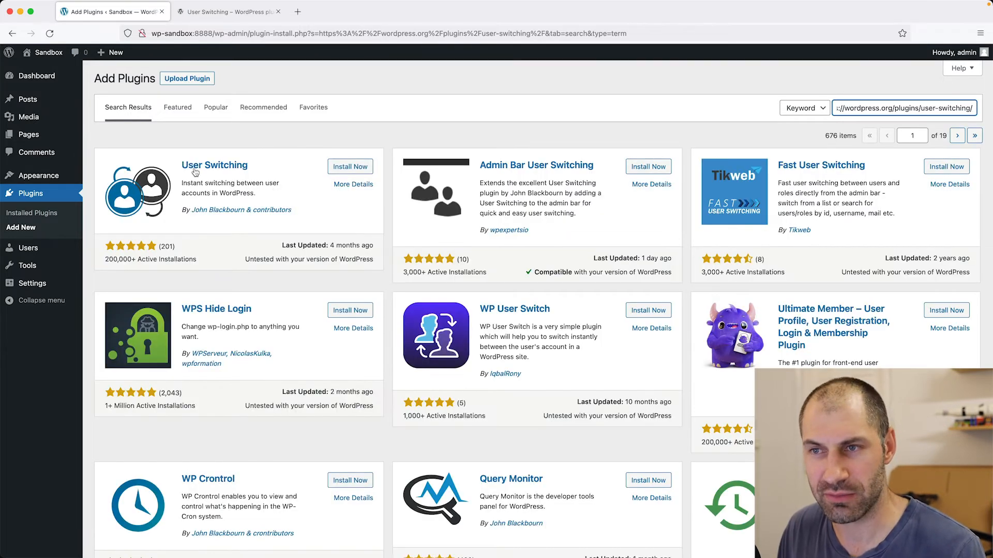
{"action": "left_click", "coordinate": [350, 167]}
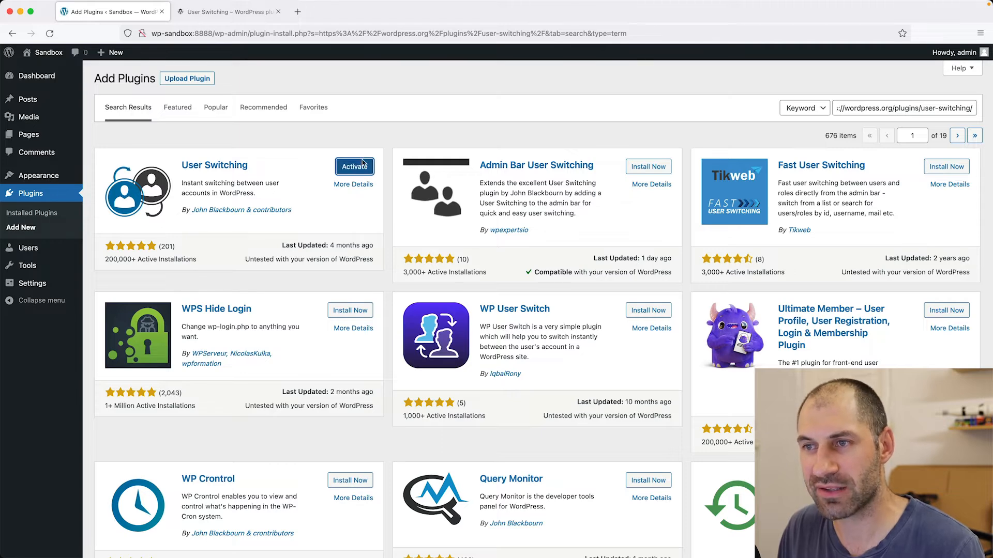
{"action": "left_click", "coordinate": [354, 167]}
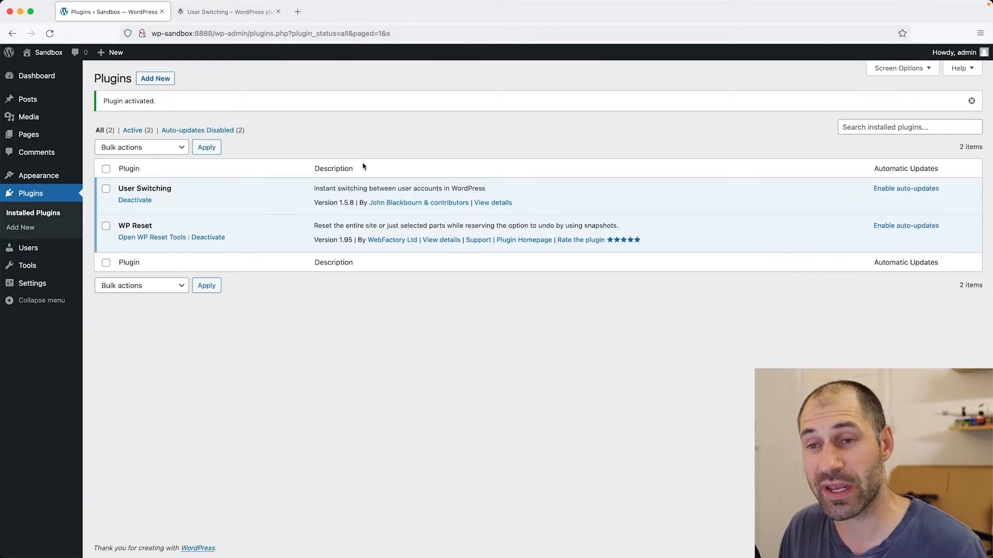
{"action": "mouse_move", "coordinate": [28, 247]}
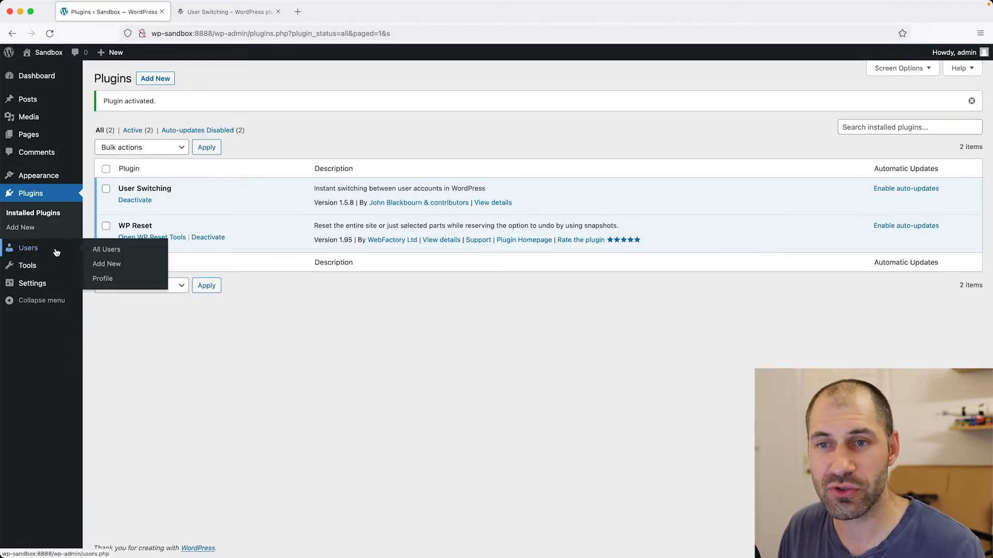
Step: Show All Users, listing the admin and the subscriber ivan
{"action": "left_click", "coordinate": [106, 249]}
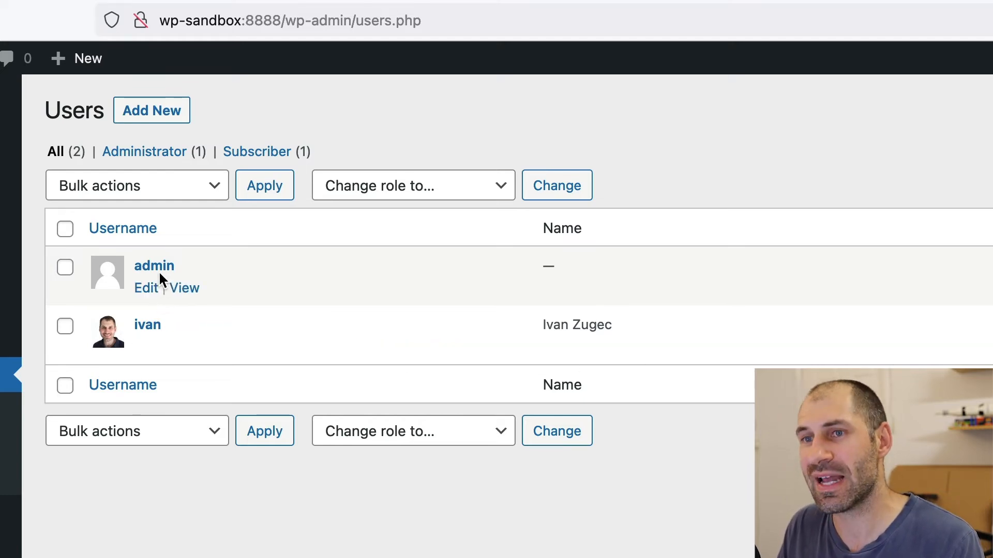
{"action": "mouse_move", "coordinate": [219, 271]}
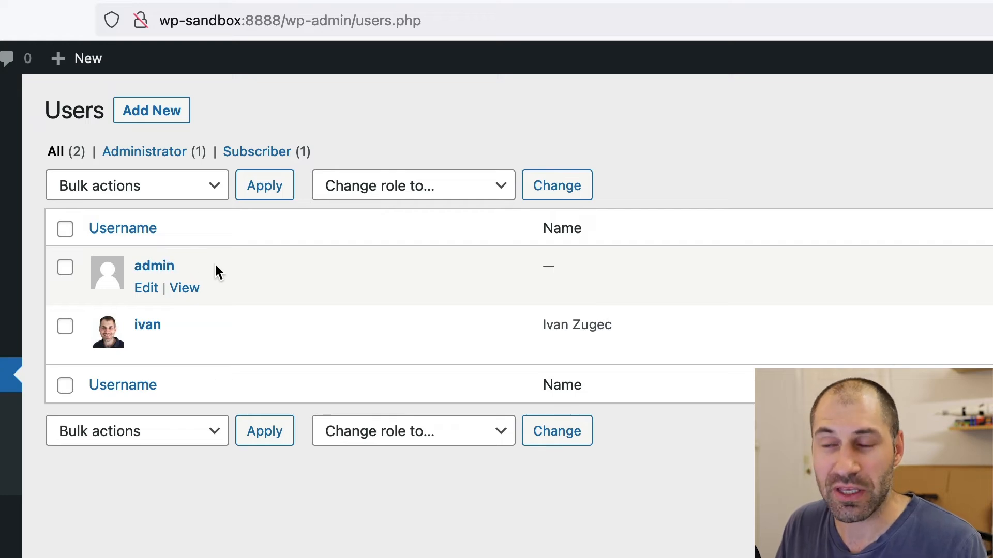
{"action": "mouse_move", "coordinate": [445, 330]}
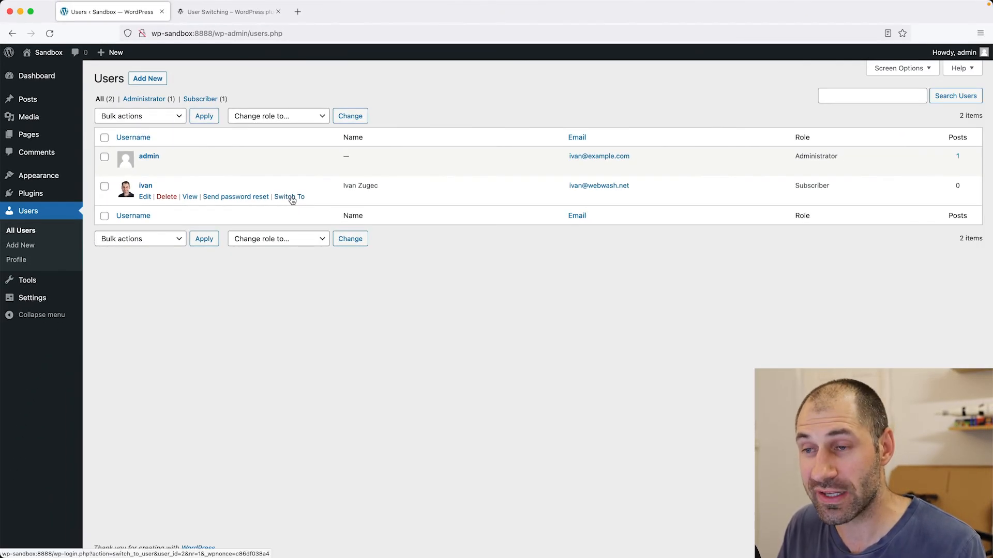
Step: Switch to subscriber ivan and view the Hello world! post on the front end
{"action": "left_click", "coordinate": [289, 196]}
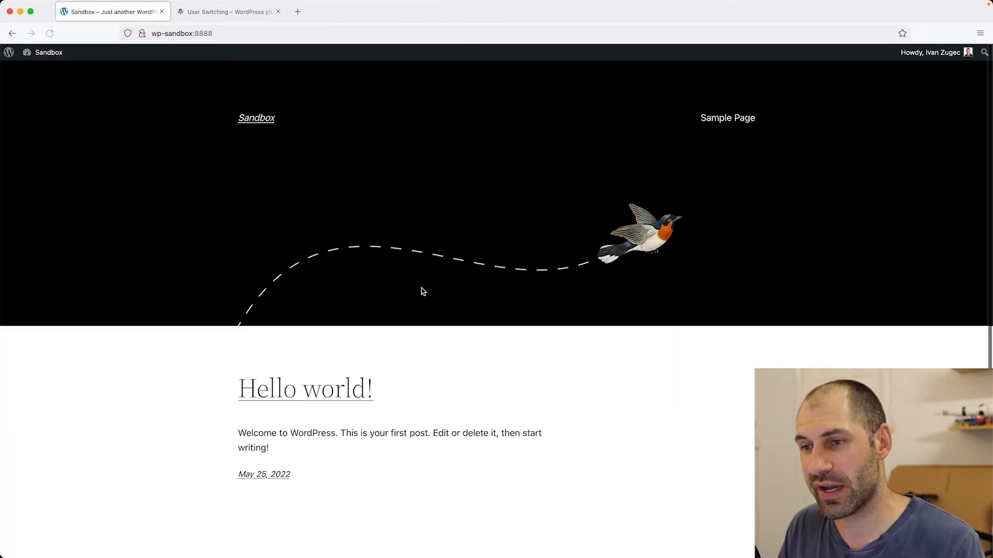
{"action": "left_click", "coordinate": [304, 388]}
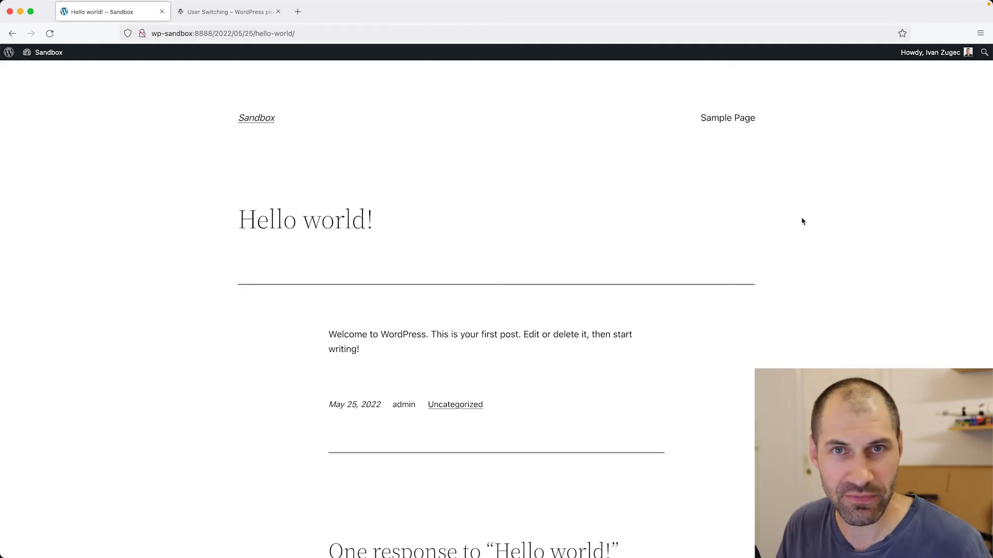
{"action": "mouse_move", "coordinate": [937, 53]}
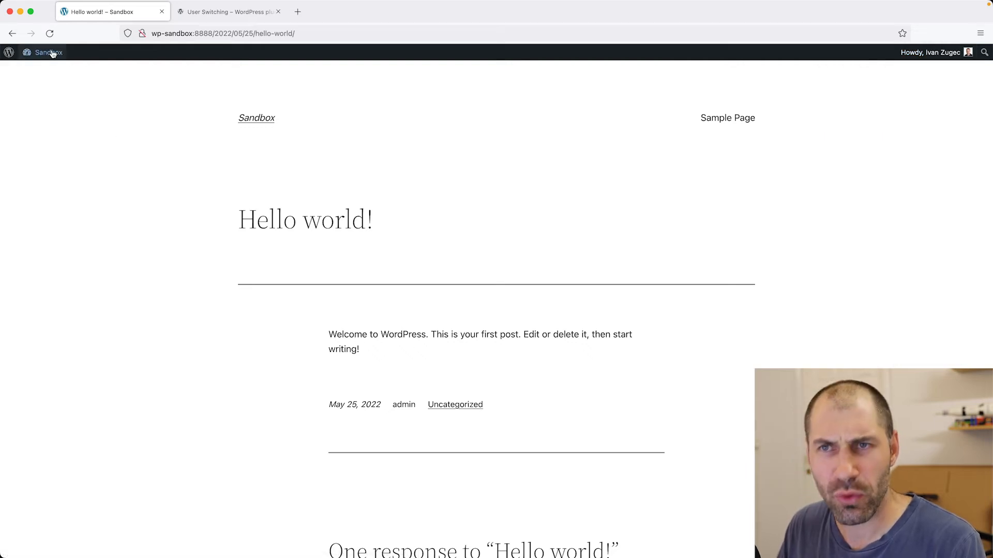
Step: From Ivan's Sandbox dashboard, switch back to the administrator account
{"action": "left_click", "coordinate": [49, 52]}
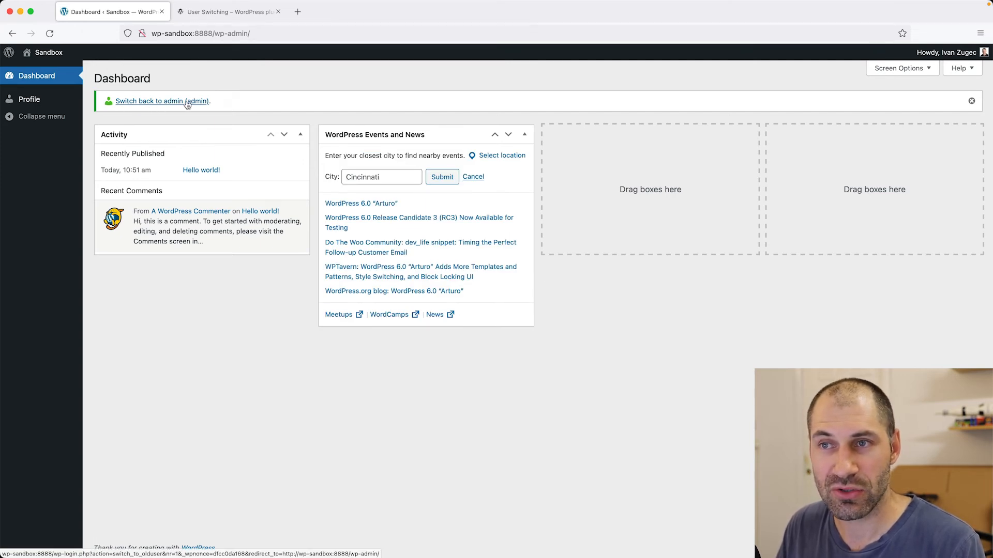
{"action": "left_click", "coordinate": [199, 33]}
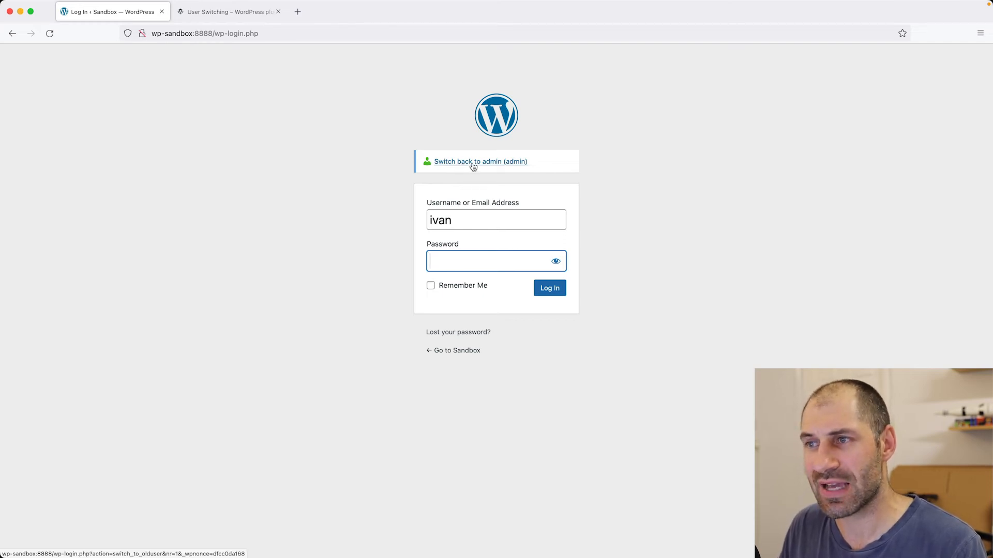
{"action": "left_click", "coordinate": [479, 161]}
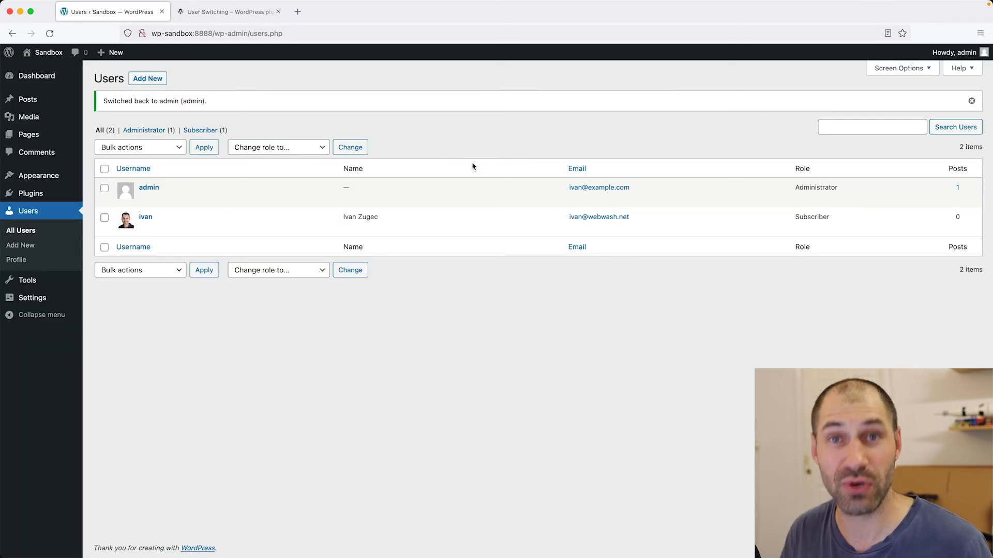